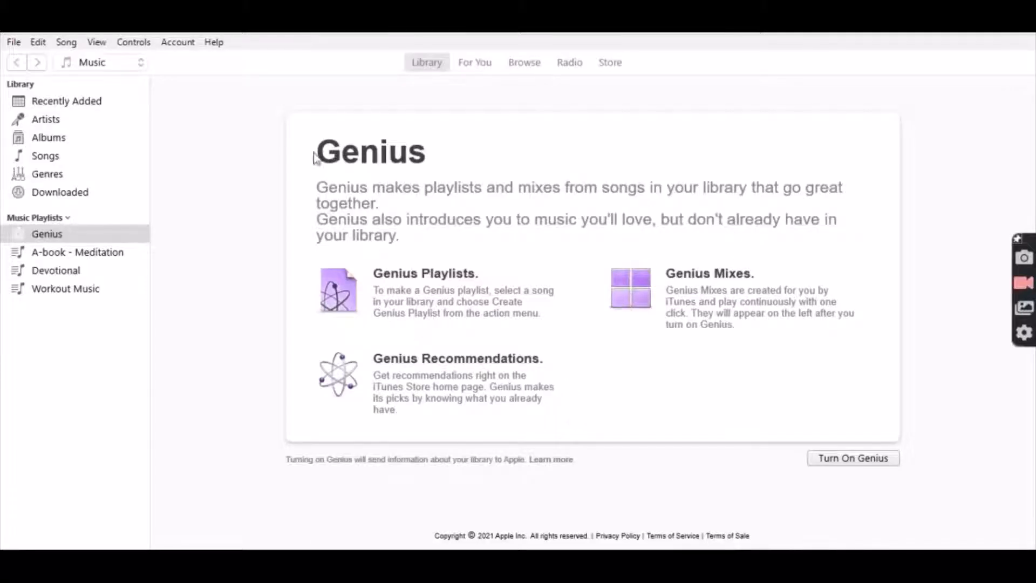
pyautogui.moveTo(185, 179)
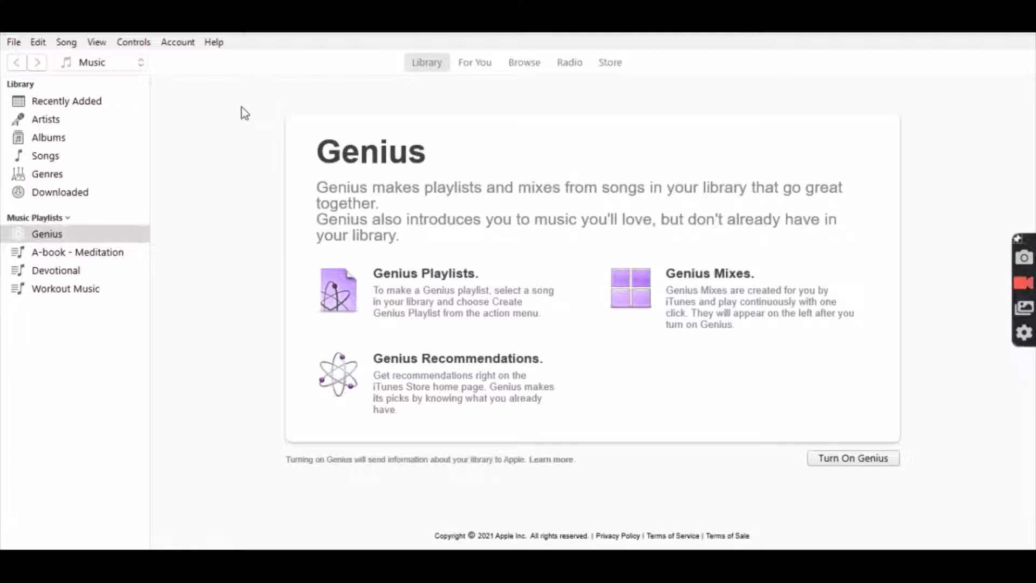
pyautogui.moveTo(178, 71)
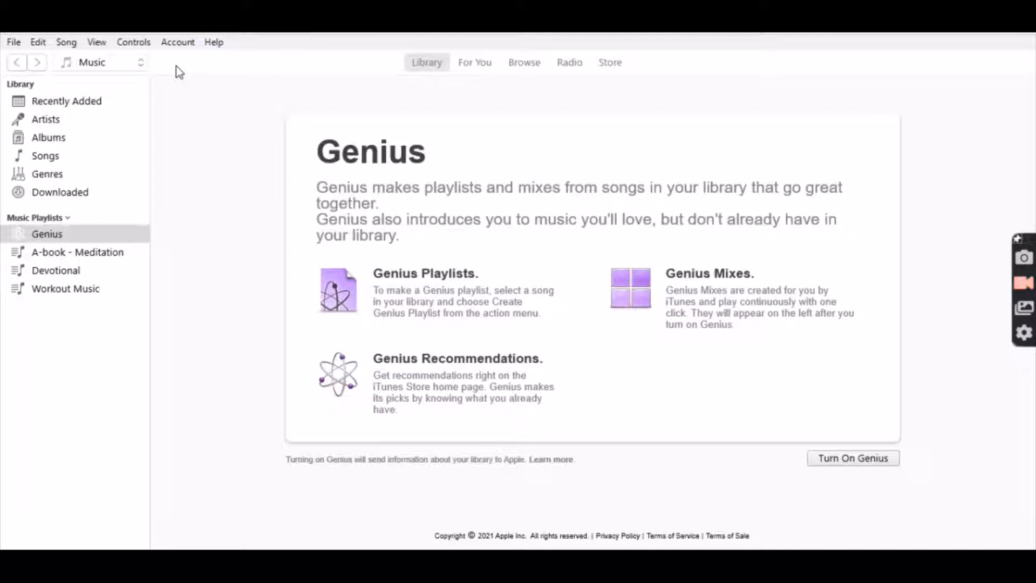
pyautogui.moveTo(165, 84)
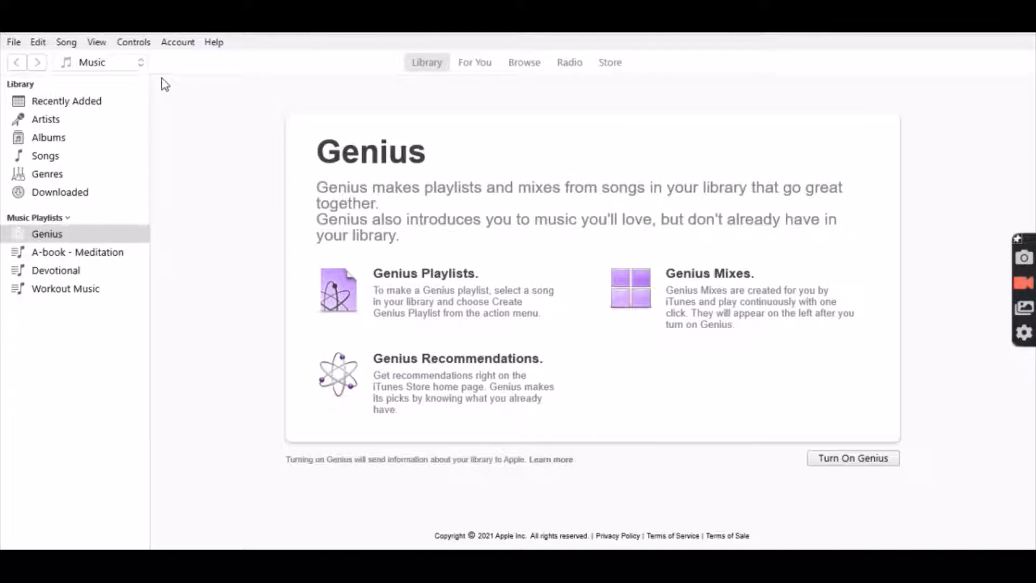
pyautogui.moveTo(195, 253)
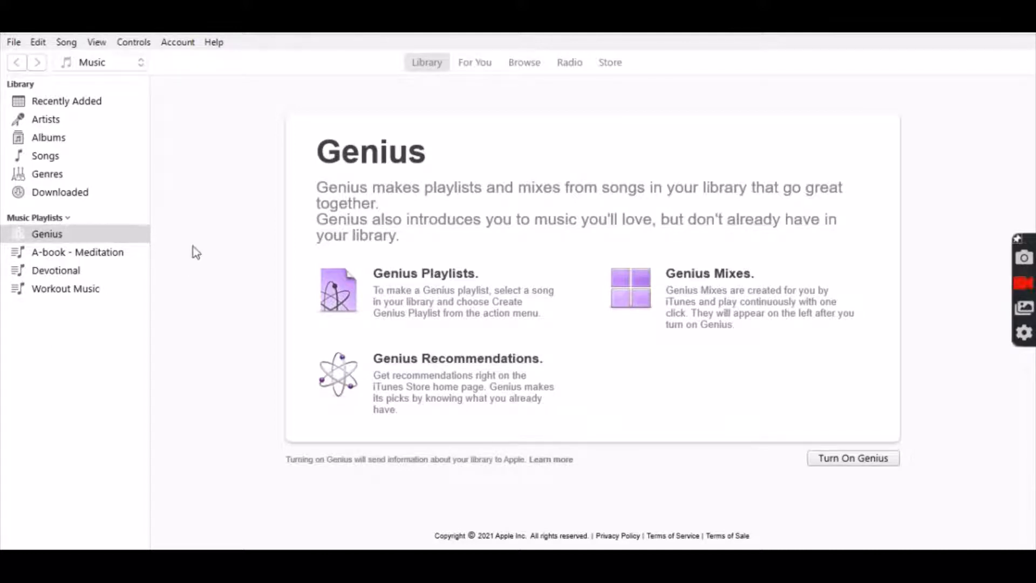
pyautogui.moveTo(167, 79)
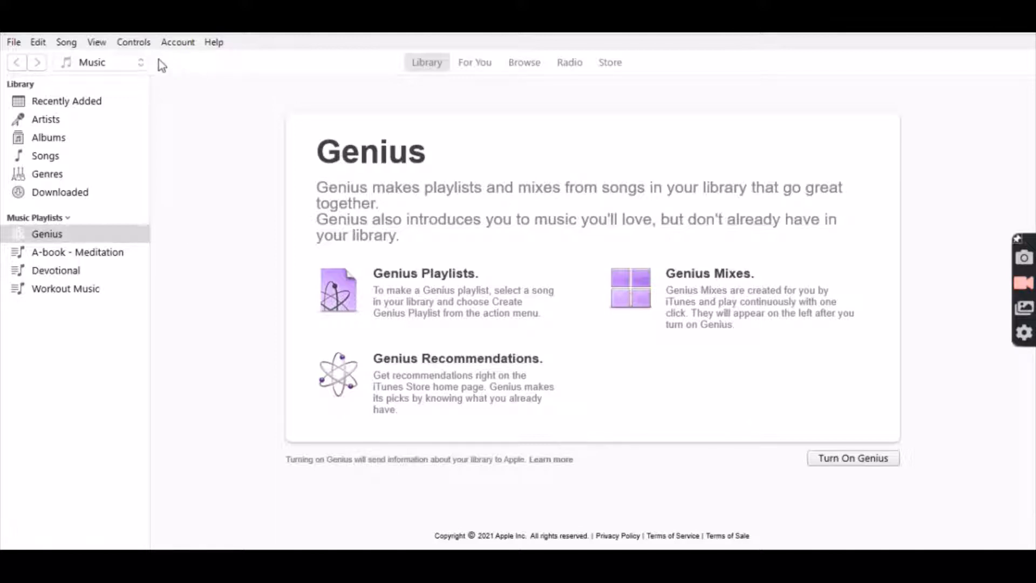
pyautogui.moveTo(153, 77)
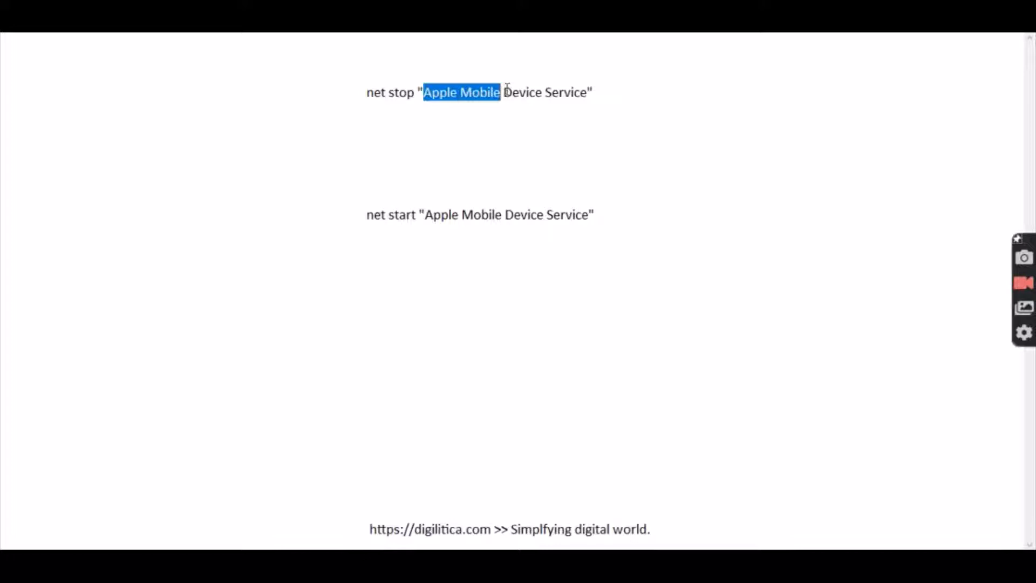
# - Highlight the Apple Mobile Device Service name in the net stop command
pyautogui.moveTo(501, 92); pyautogui.dragTo(588, 92)
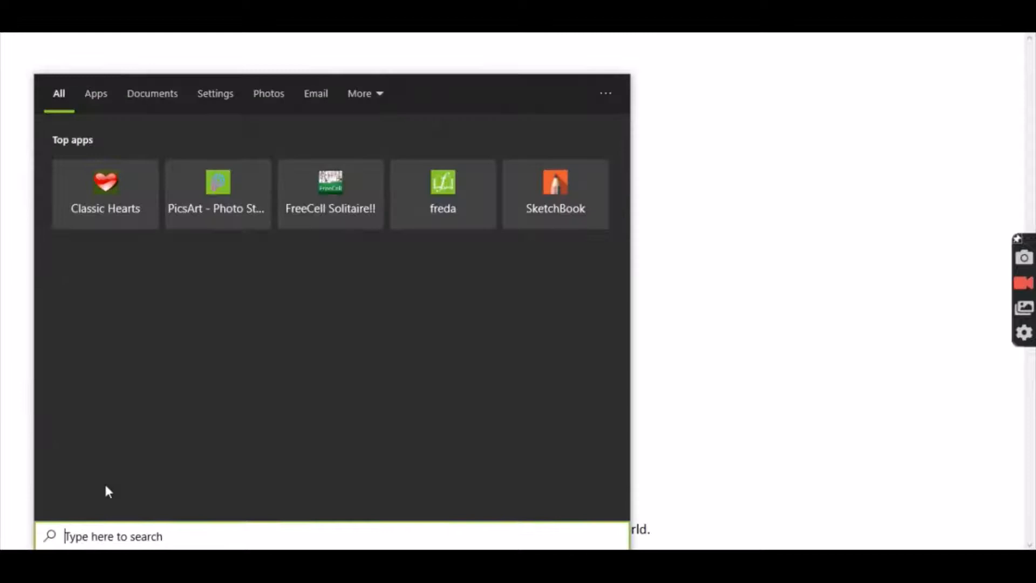
# - Search for cmd and launch Command Prompt with Run as administrator
pyautogui.write('cmd')
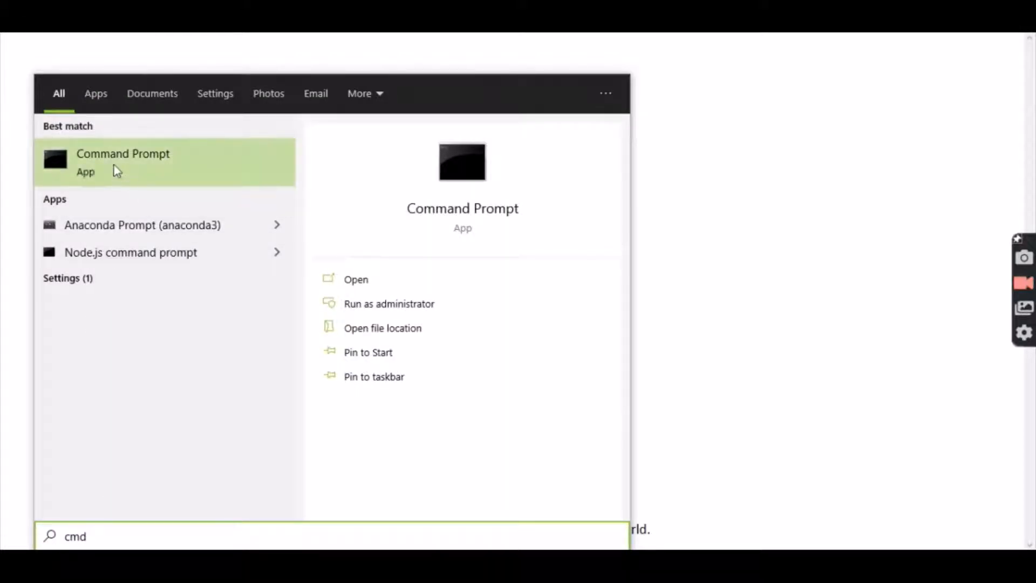
pyautogui.rightClick(123, 158)
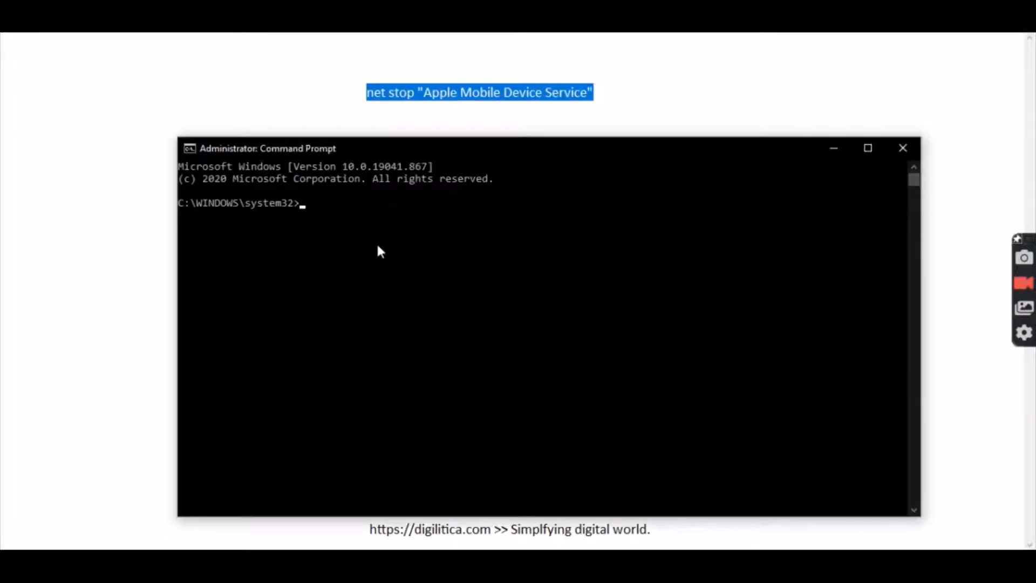
# - Run net stop "Apple Mobile Device Service" in the administrator console
pyautogui.write('net stop "Apple Mobile Device Service"')
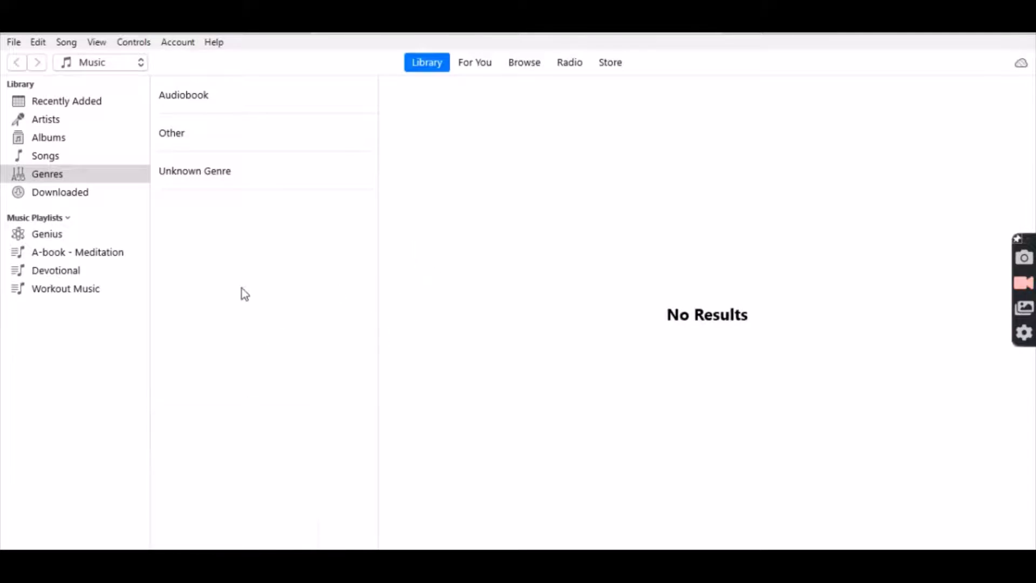
# - View the Audiobook genre, then return to the Genius page where the iPhone is still missing
pyautogui.click(183, 94)
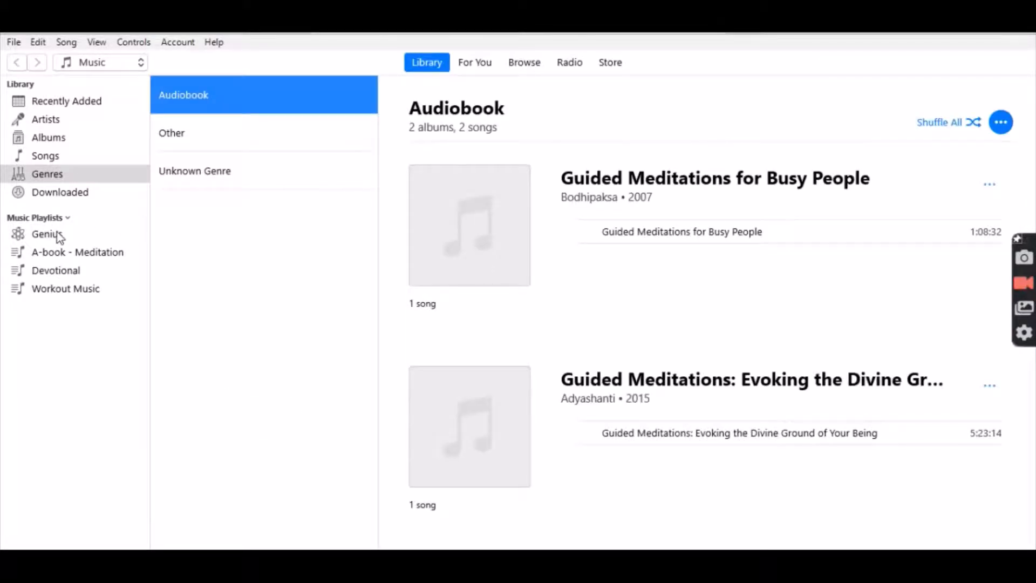
pyautogui.click(47, 233)
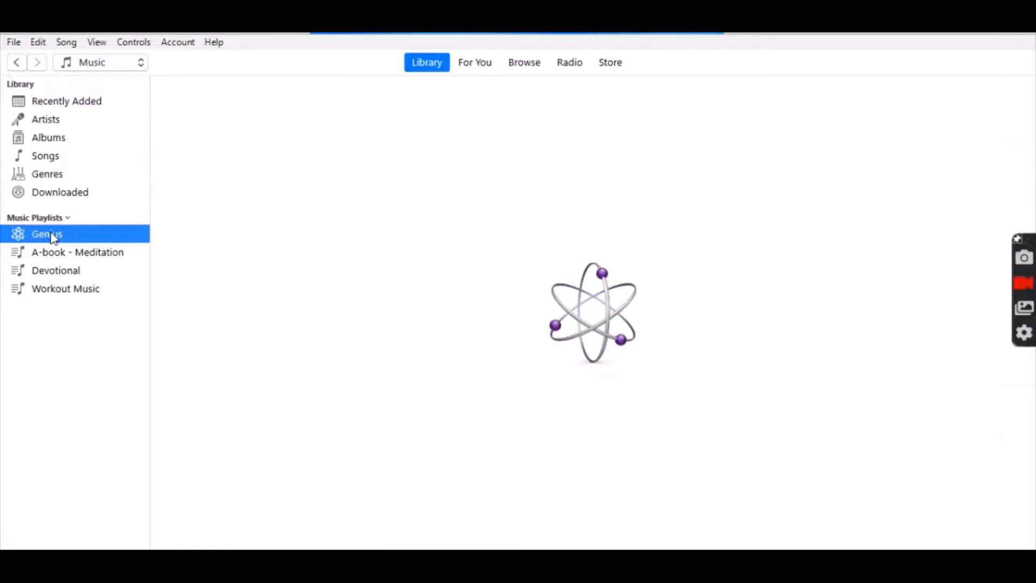
pyautogui.click(46, 233)
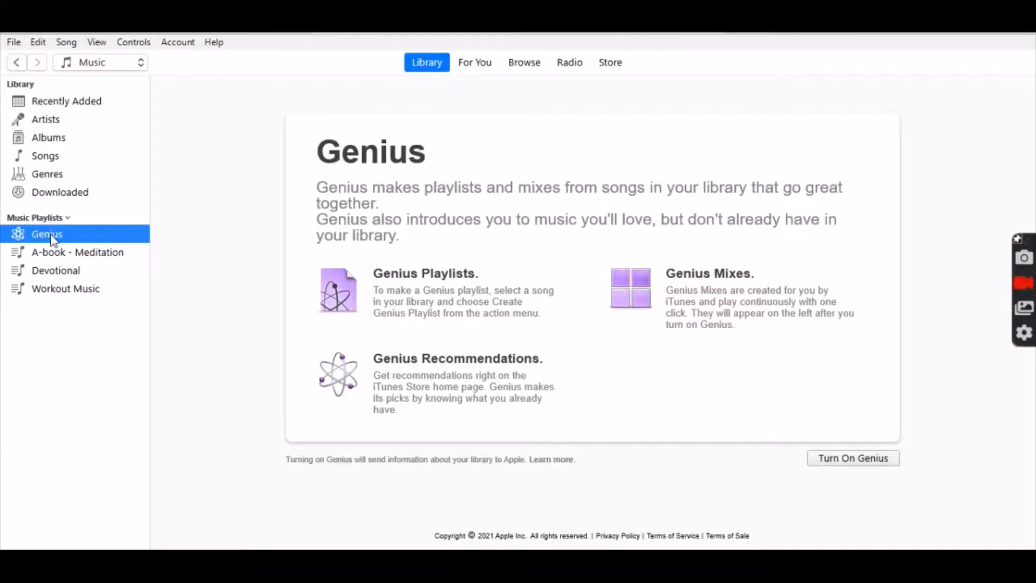
pyautogui.moveTo(169, 73)
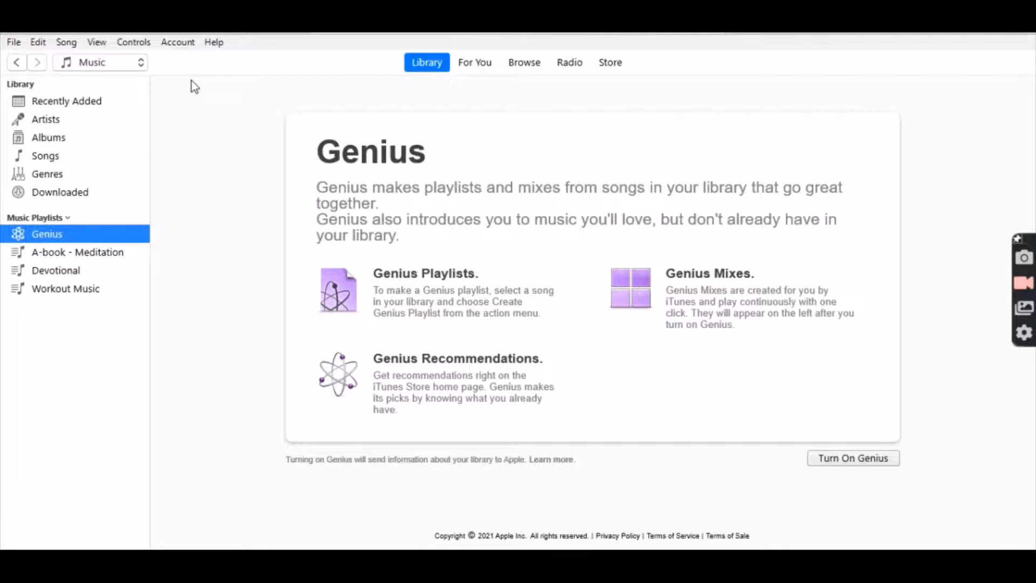
pyautogui.moveTo(191, 77)
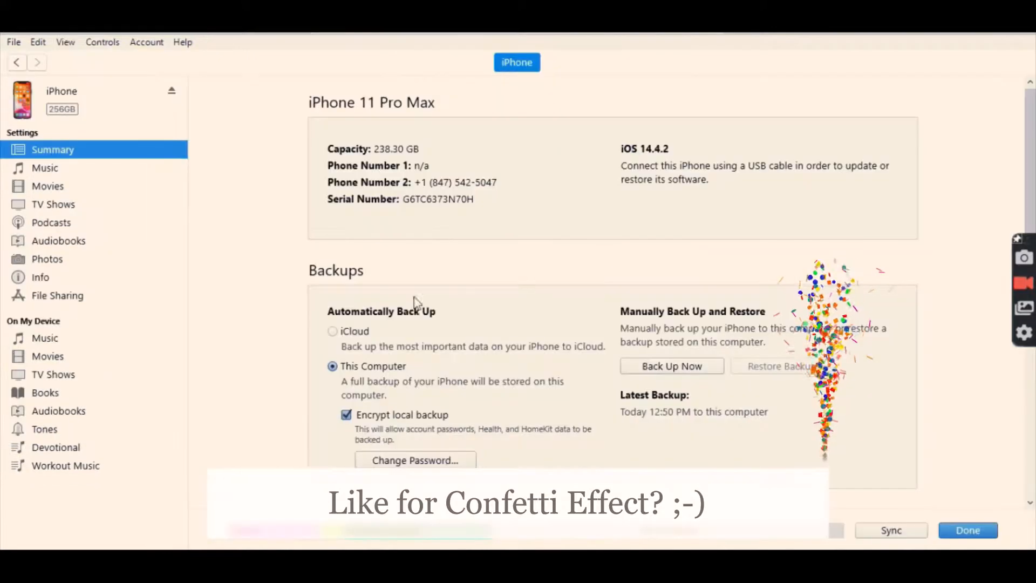
# - Enable Sync with this iPhone over Wi-Fi in the iPhone 11 Pro Max Summary options
pyautogui.scroll(-3)
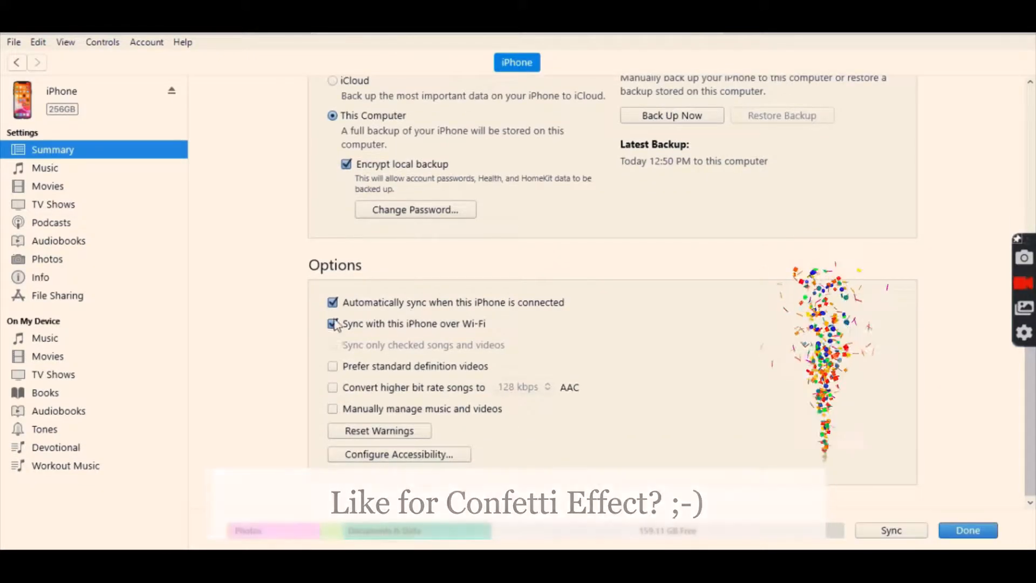
pyautogui.click(333, 323)
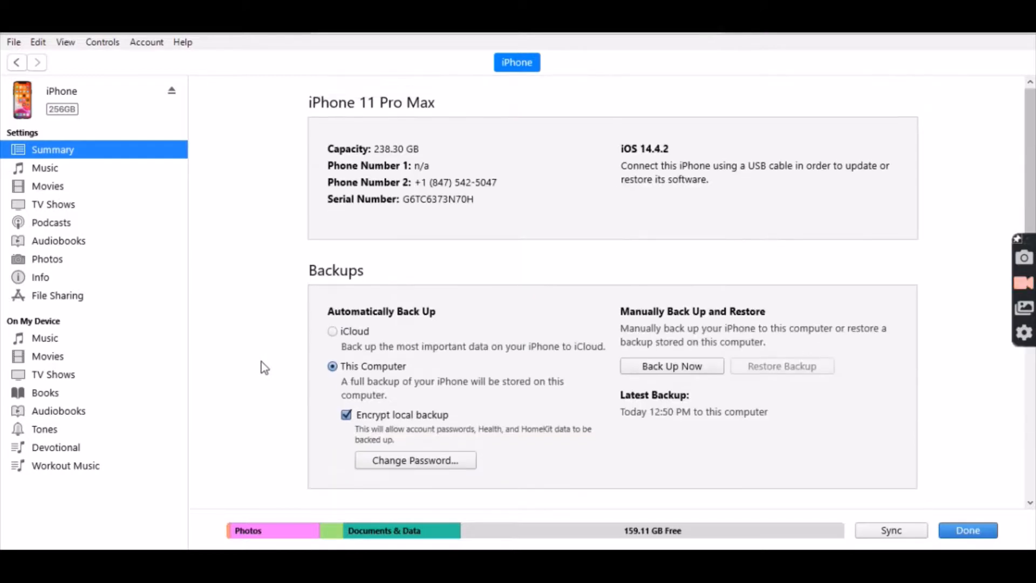
pyautogui.scroll(-3)
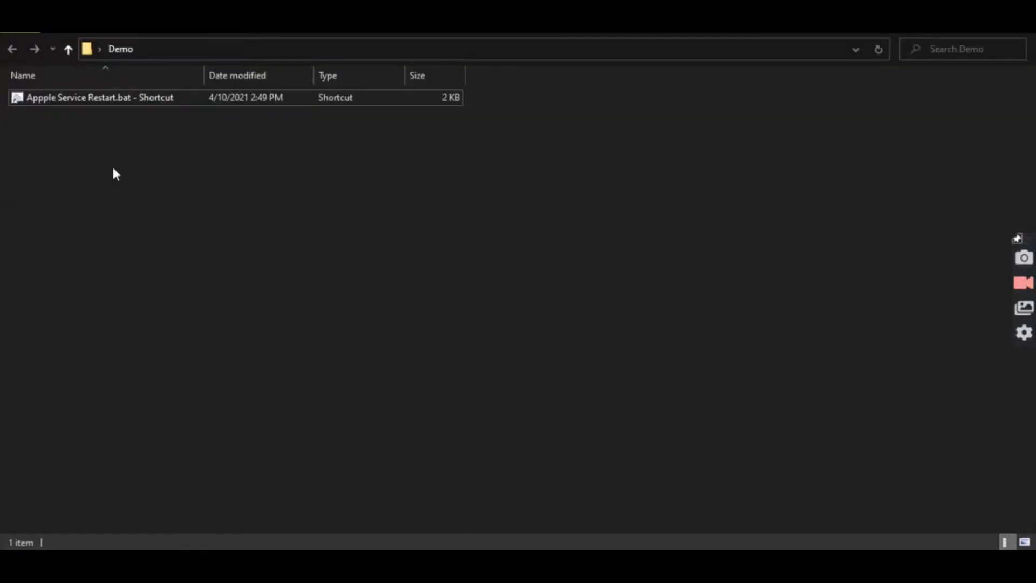
# - Run Appple Service Restart.bat as administrator, close its console, and reopen the batch for editing
pyautogui.click(99, 97)
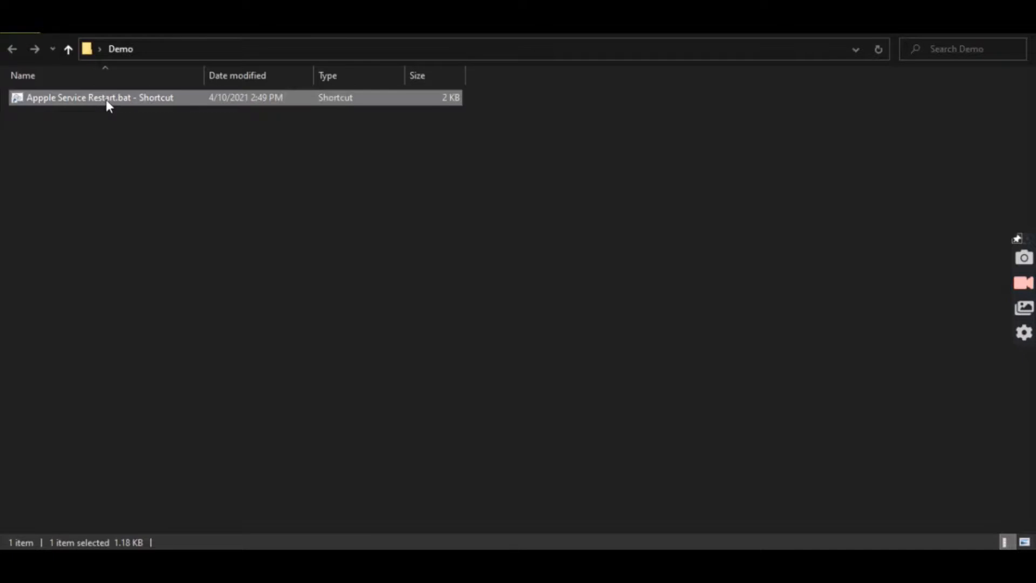
pyautogui.rightClick(99, 97)
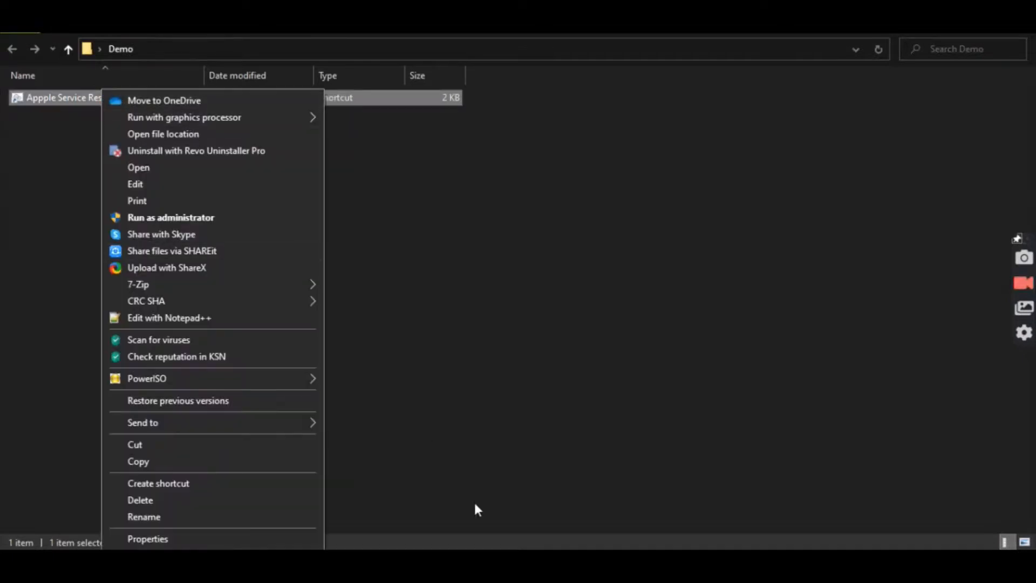
pyautogui.click(170, 217)
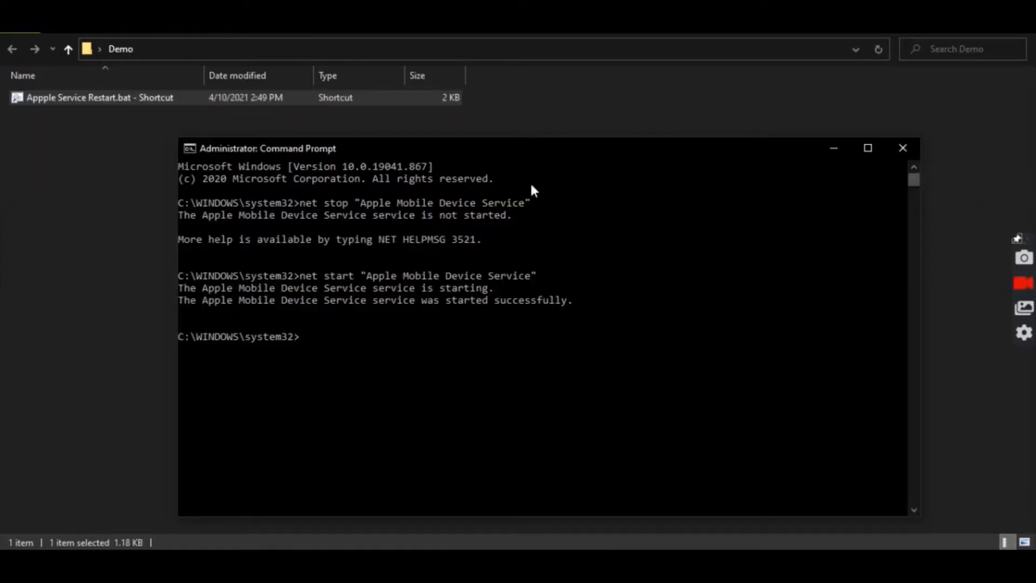
pyautogui.click(903, 147)
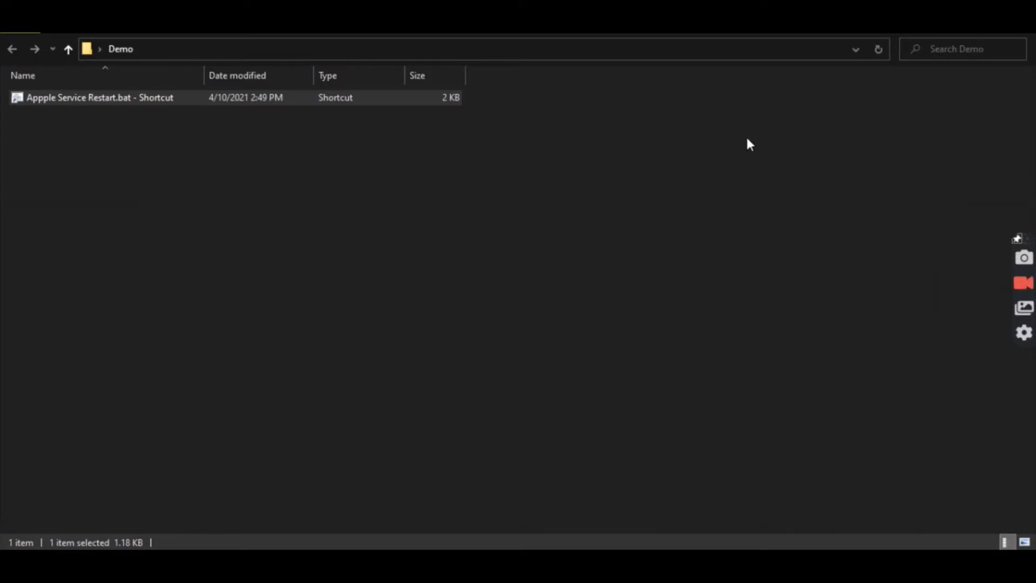
pyautogui.doubleClick(100, 97)
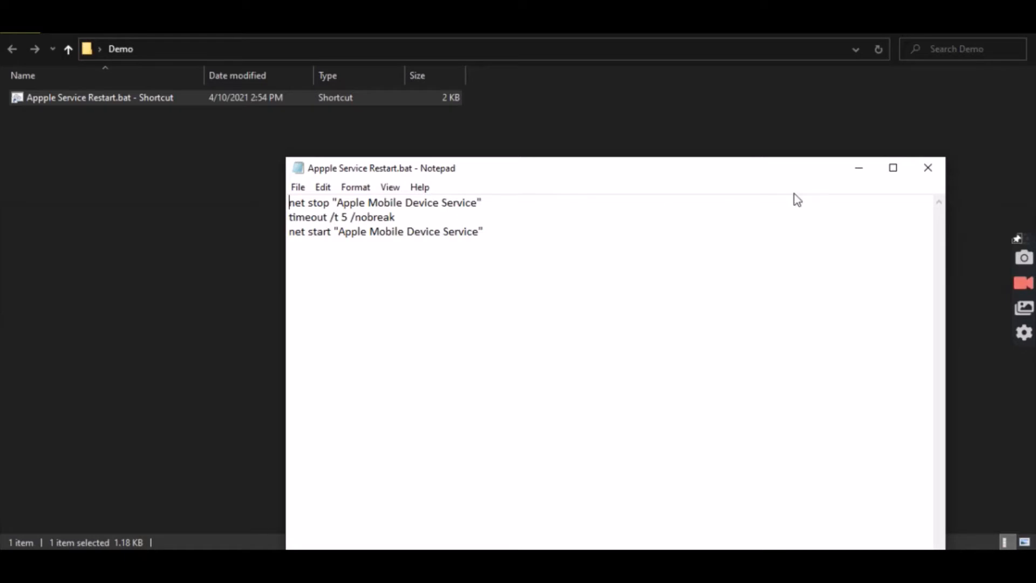
# - Close the batch file now holding timeout /t 5 /nobreak between stop and start
pyautogui.click(927, 167)
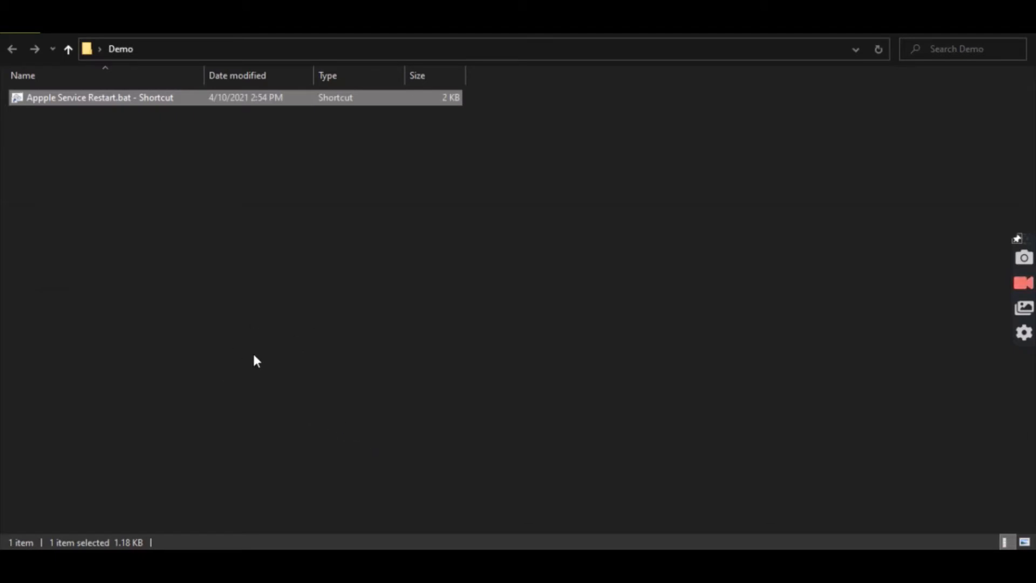
pyautogui.moveTo(321, 518)
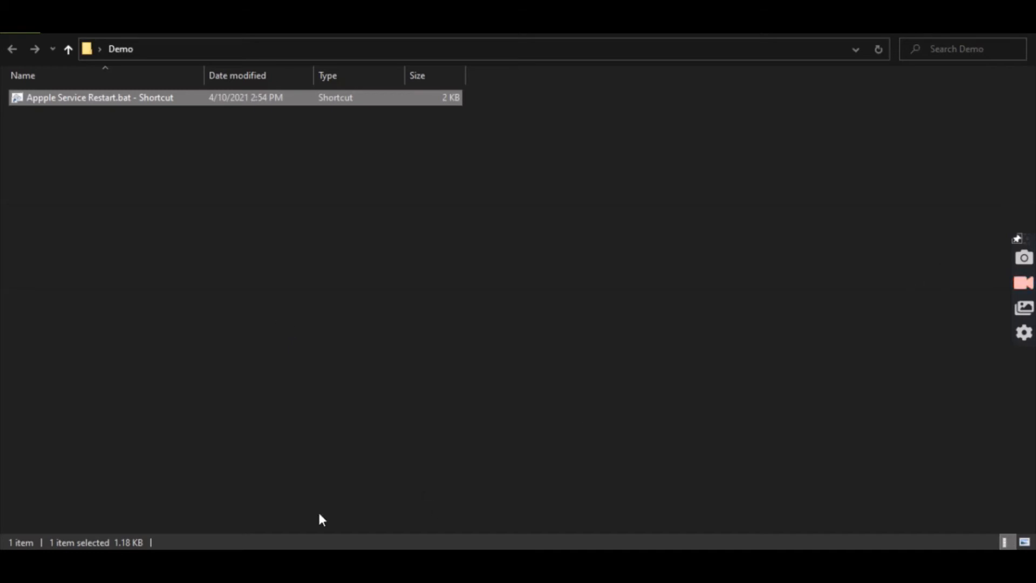